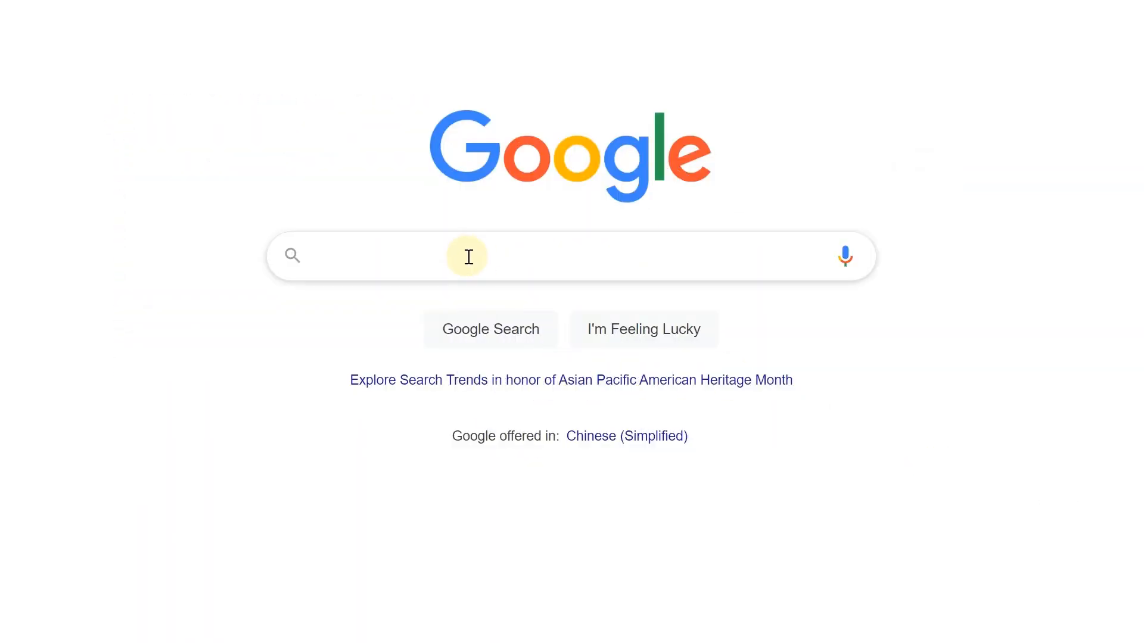
- Search Google for 'FonePaw DoTrans' and start the free Windows installer download from the product page
{"action": "type", "text": "FonePaw DoTrans"}
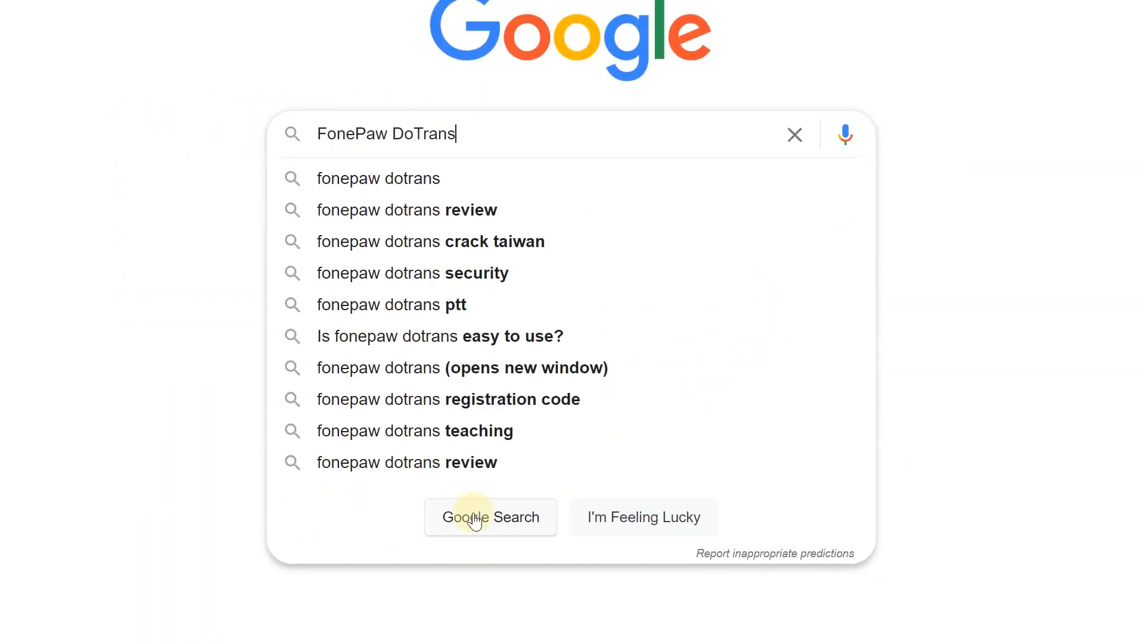
{"action": "left_click", "coordinate": [490, 517]}
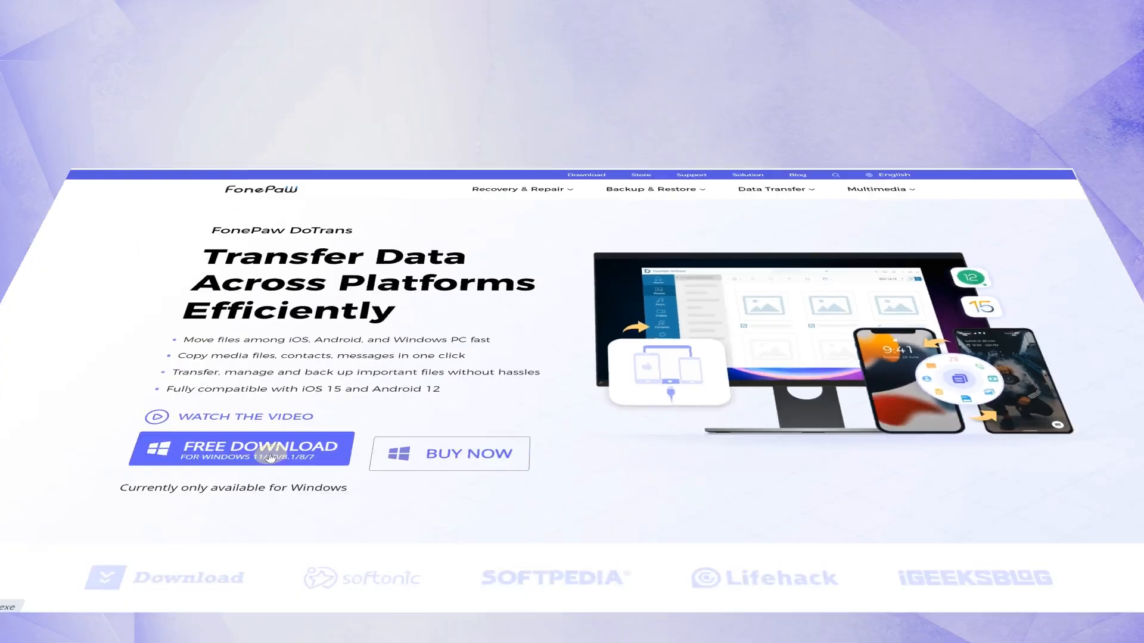
{"action": "left_click", "coordinate": [262, 448]}
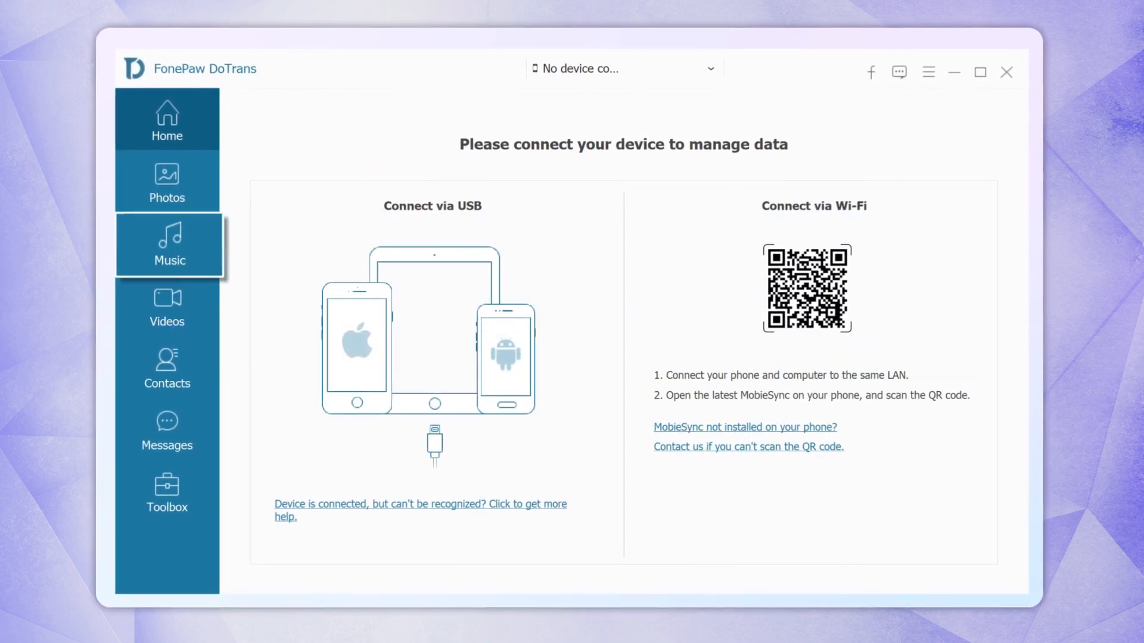
- Close the FonePaw DoTrans window, returning to the desktop with its shortcut visible
{"action": "left_click", "coordinate": [167, 434]}
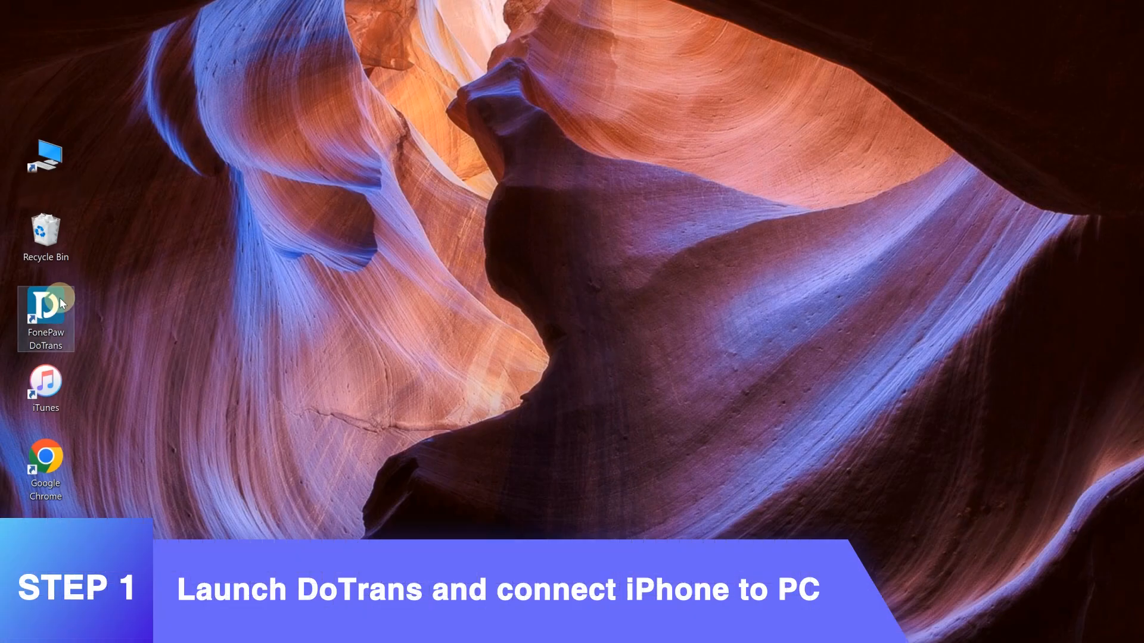
- Launch DoTrans from the desktop and show the iPhone's empty Music (0) category
{"action": "double_click", "coordinate": [46, 309]}
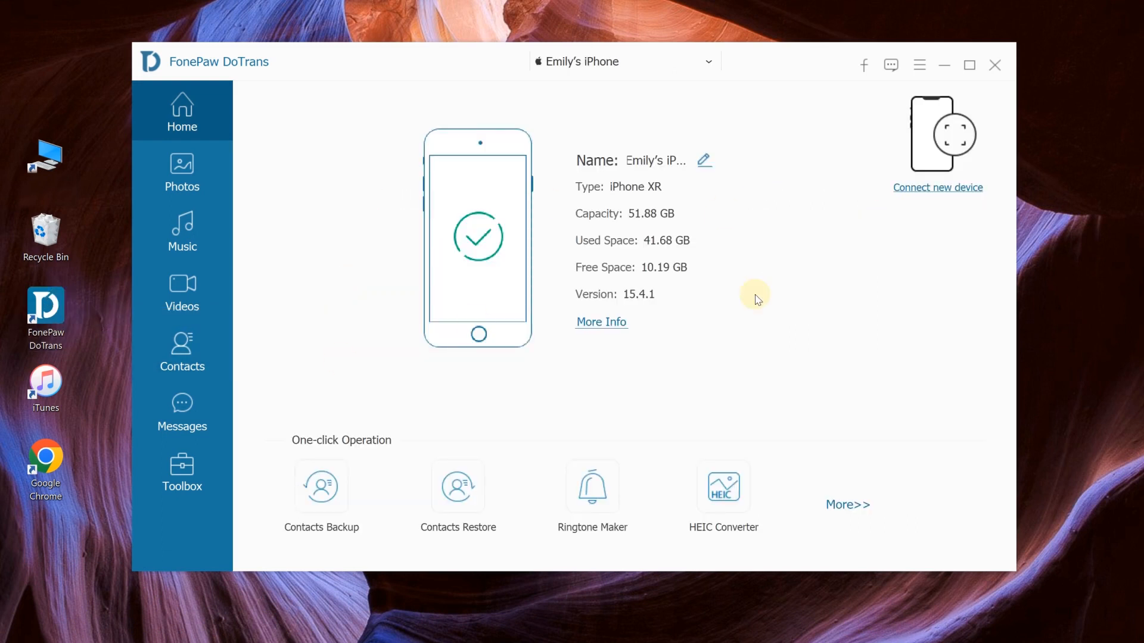
{"action": "mouse_move", "coordinate": [612, 349]}
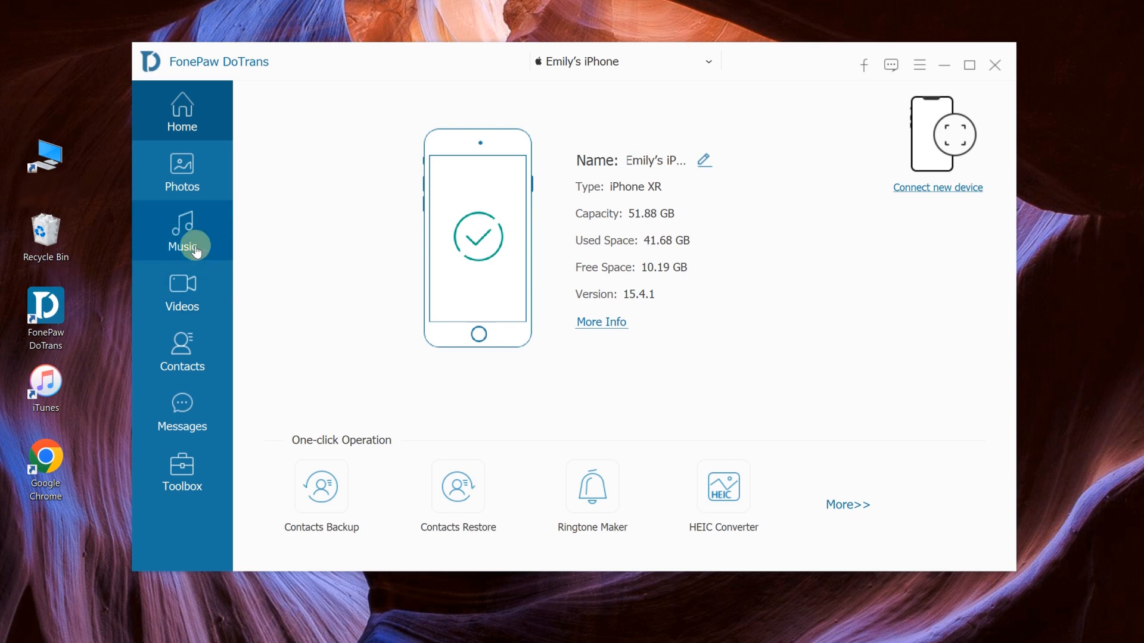
{"action": "left_click", "coordinate": [181, 230]}
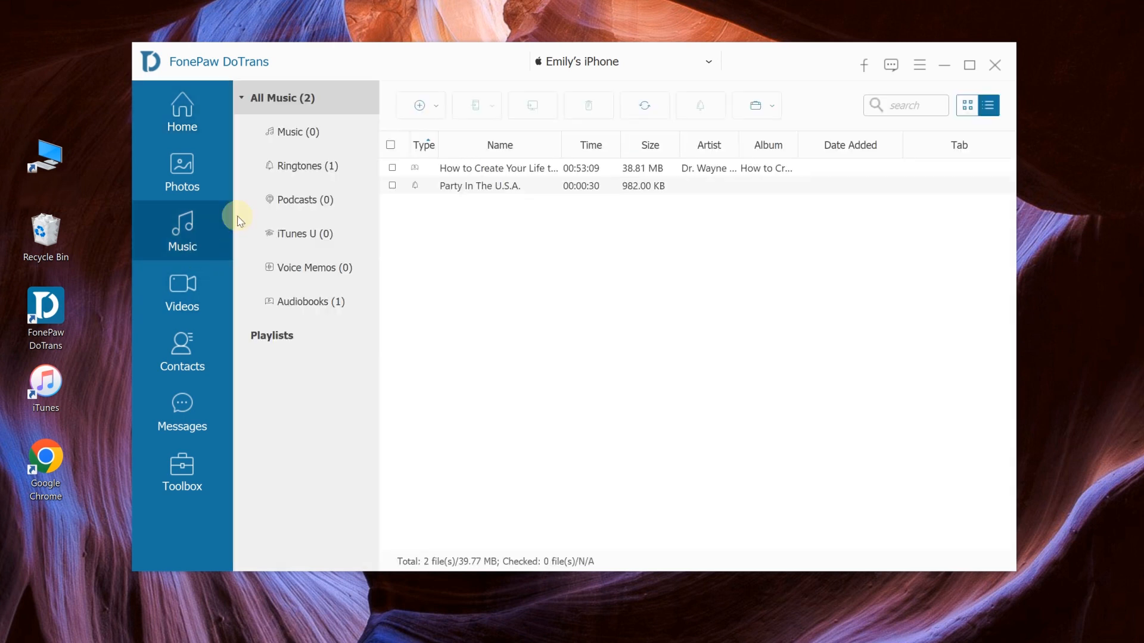
{"action": "left_click", "coordinate": [294, 132]}
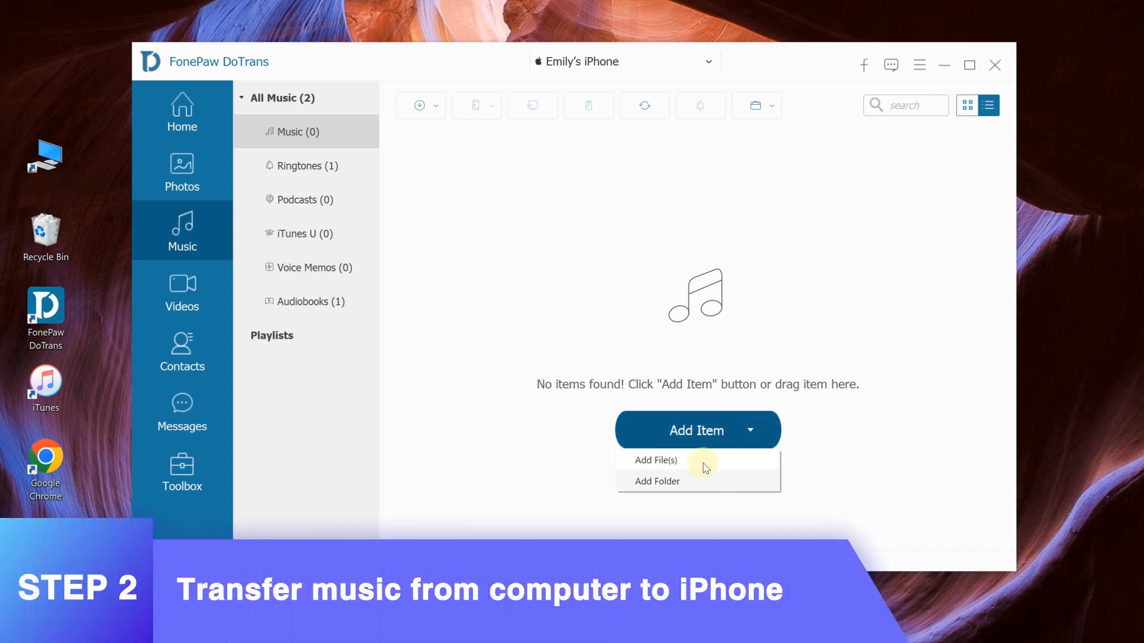
- Add the PC's music folder via Add Folder and confirm to transfer it to the iPhone
{"action": "left_click", "coordinate": [657, 480]}
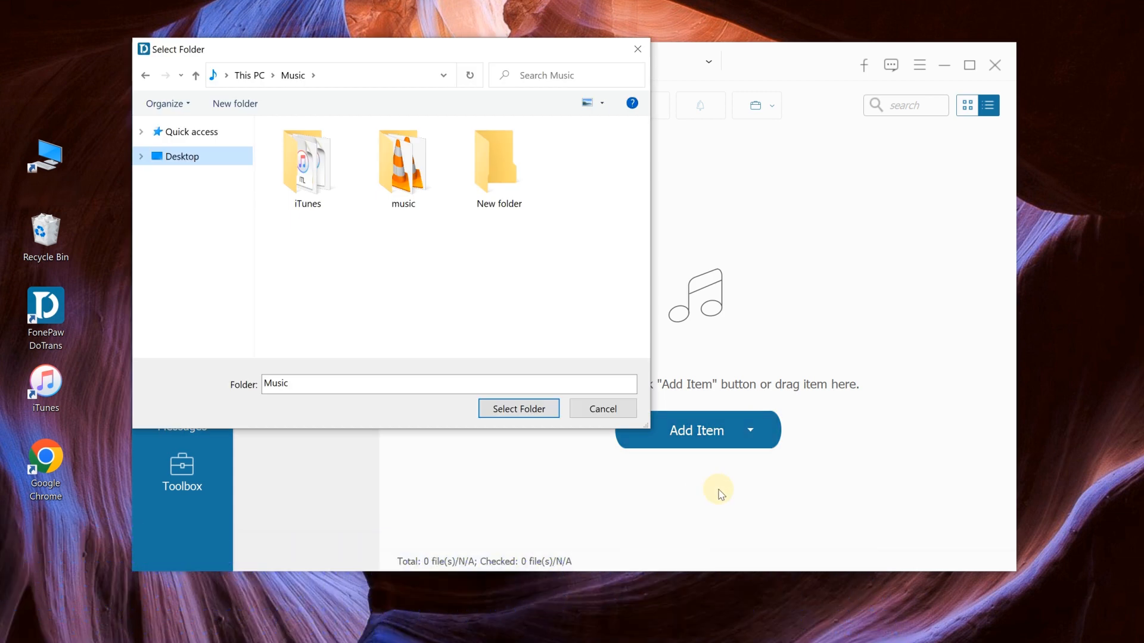
{"action": "left_click", "coordinate": [403, 164]}
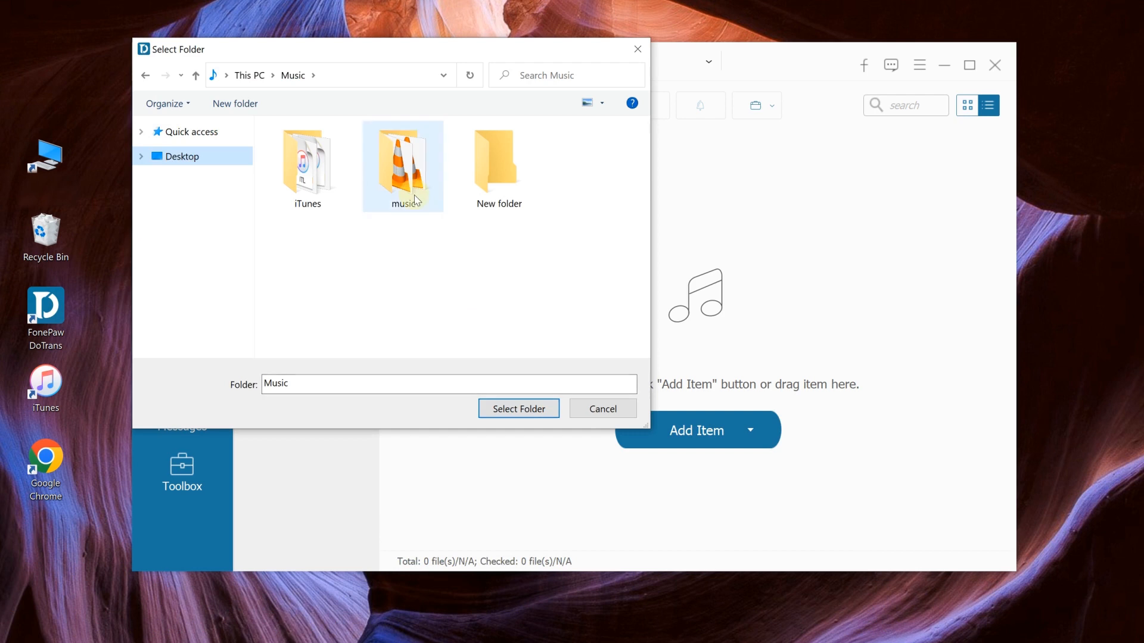
{"action": "left_click", "coordinate": [518, 408]}
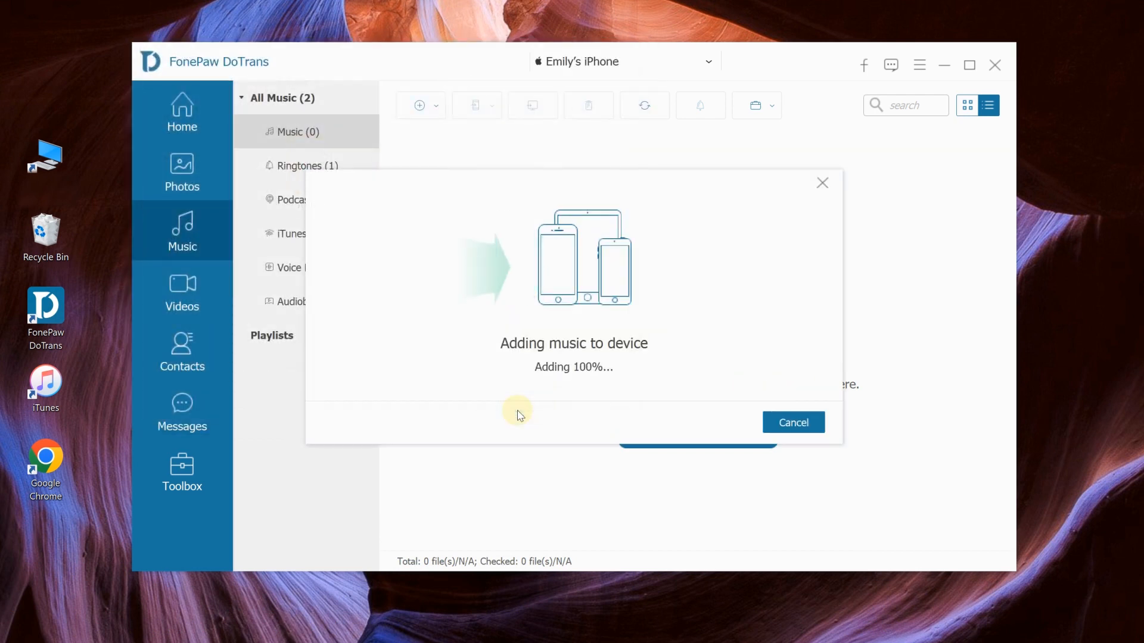